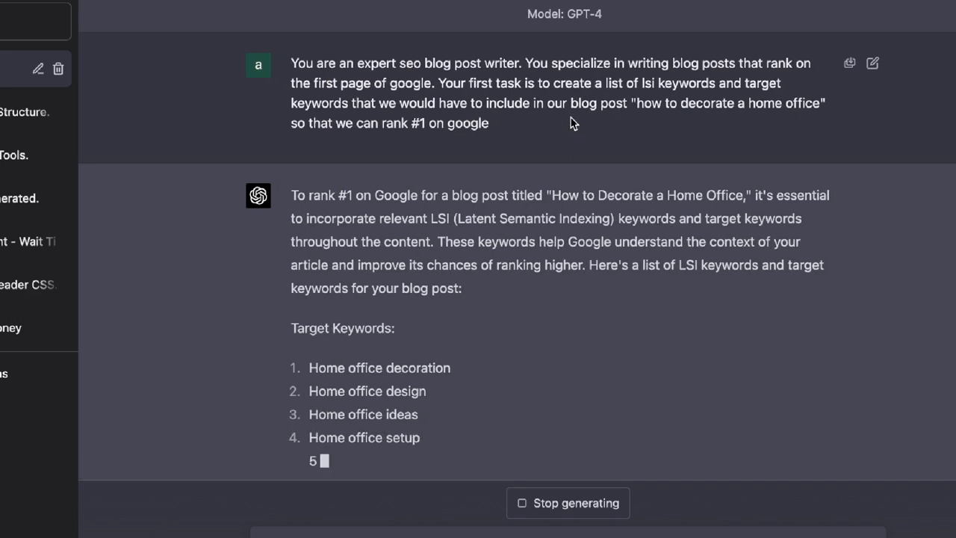
Follow GPT-4 as it lists target keywords and begins the LSI keywords for the home office post.
scroll("down", 3)
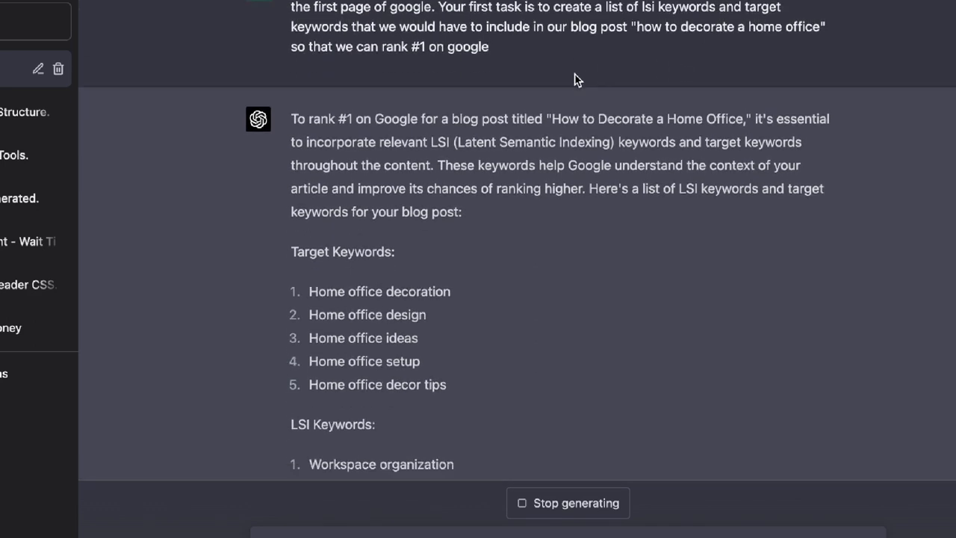
scroll("down", 3)
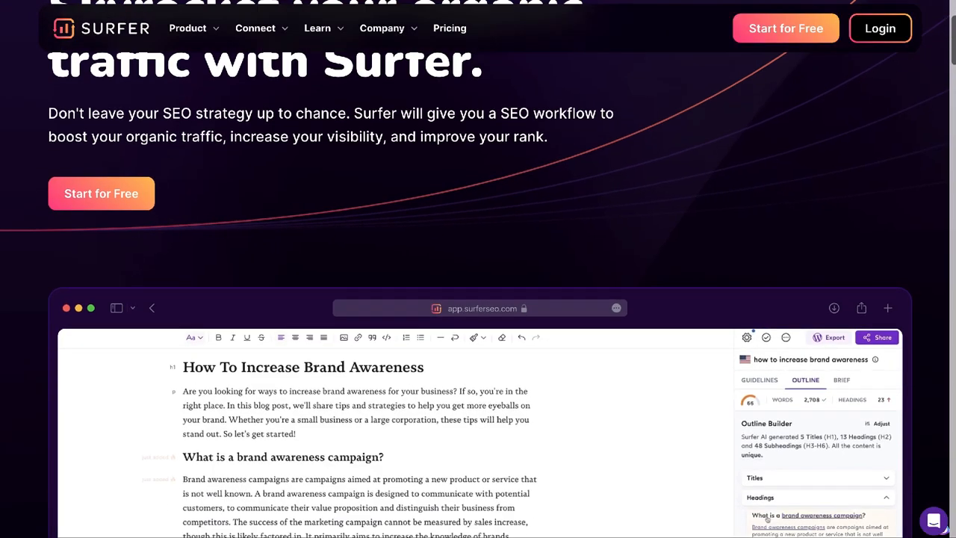
scroll("down", 3)
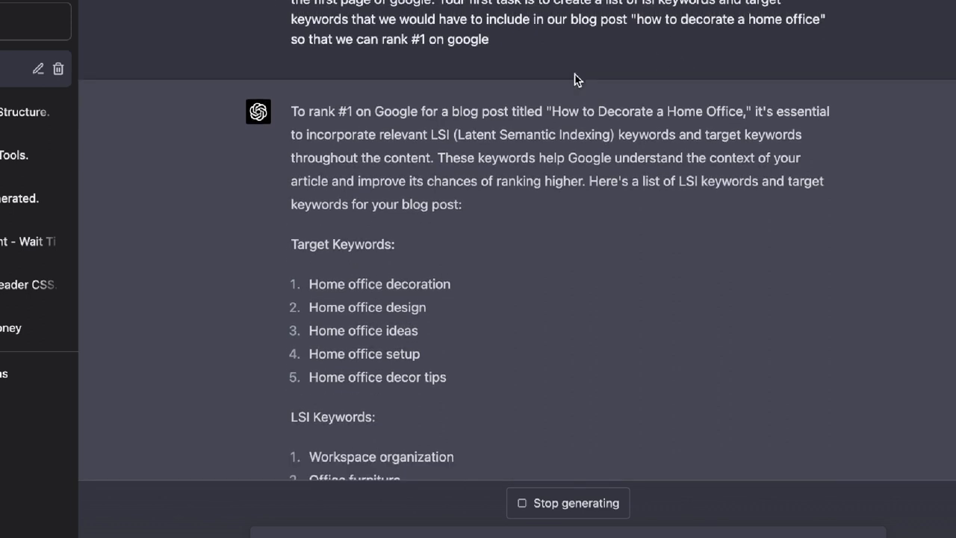
Review the finished twenty LSI keywords ending with DIY office decor and the keyword-stuffing note.
scroll("down", 3)
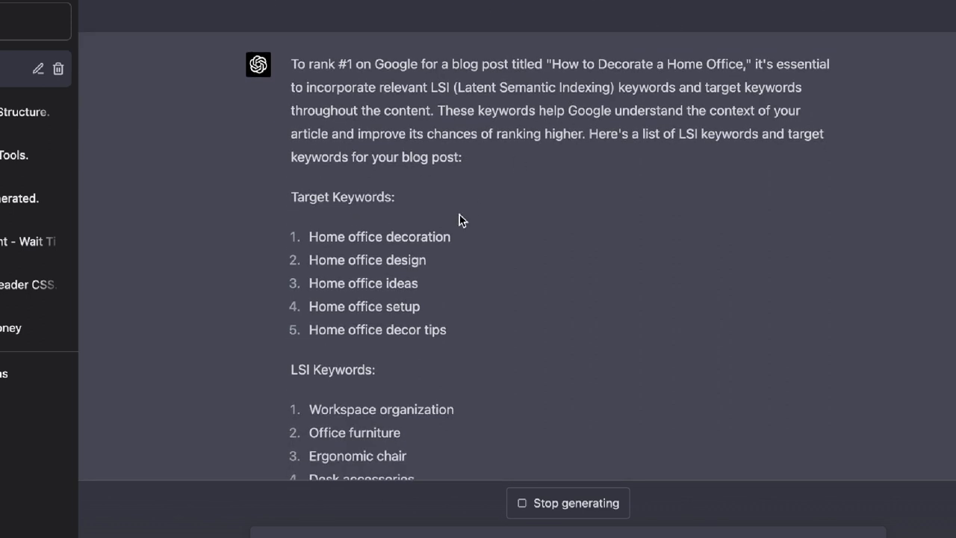
scroll("down", 3)
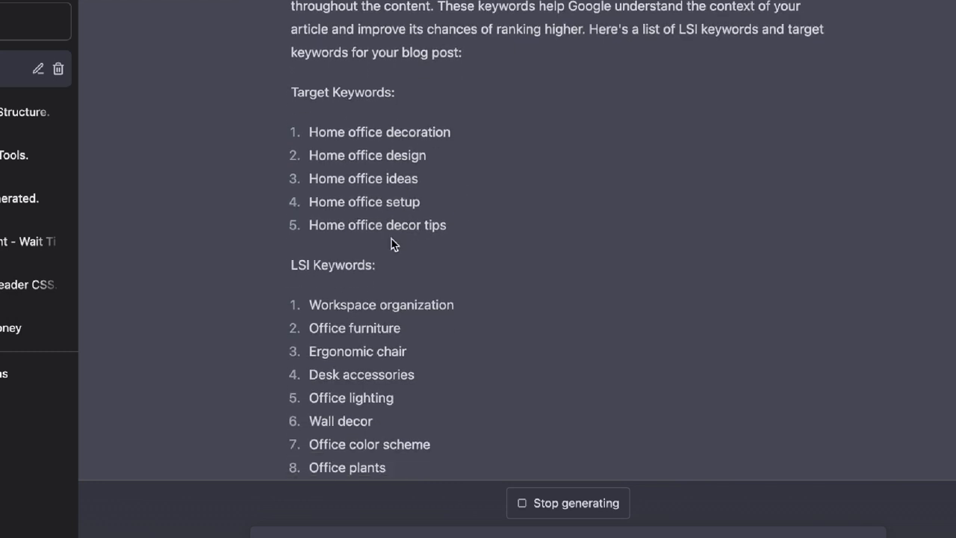
scroll("down", 3)
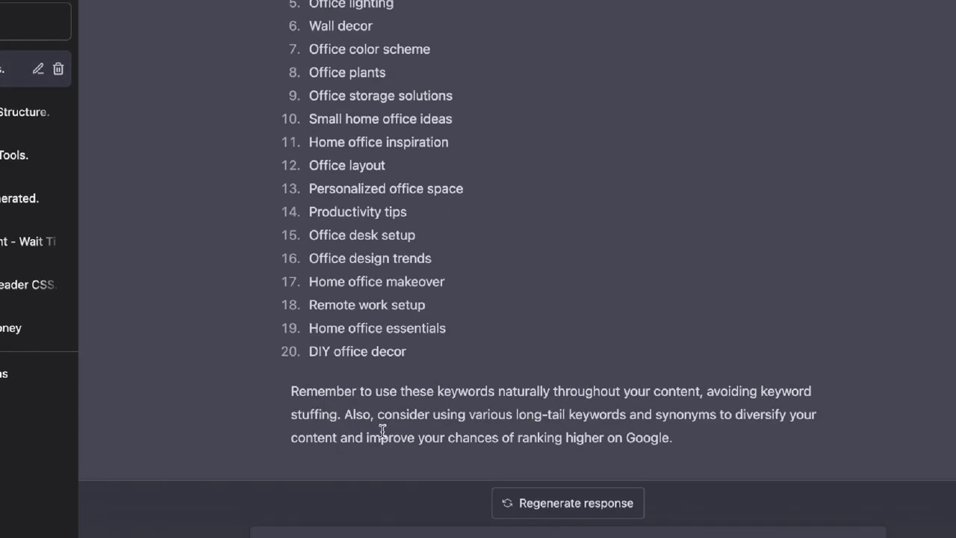
mouse_move(531, 418)
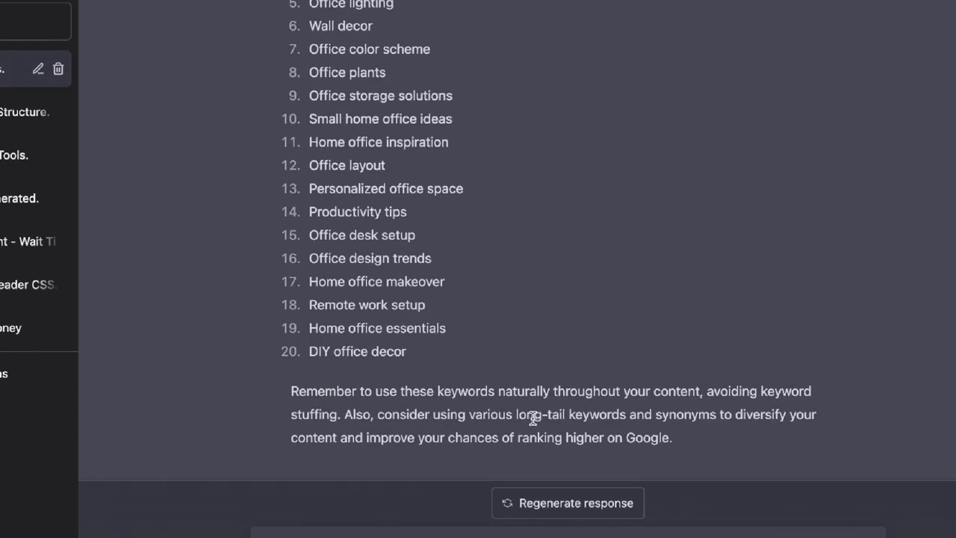
mouse_move(725, 421)
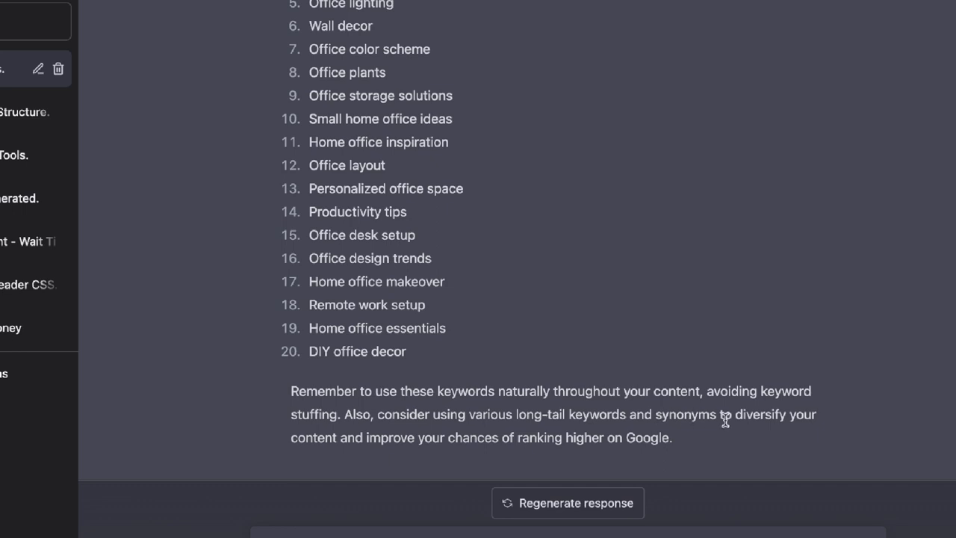
mouse_move(544, 451)
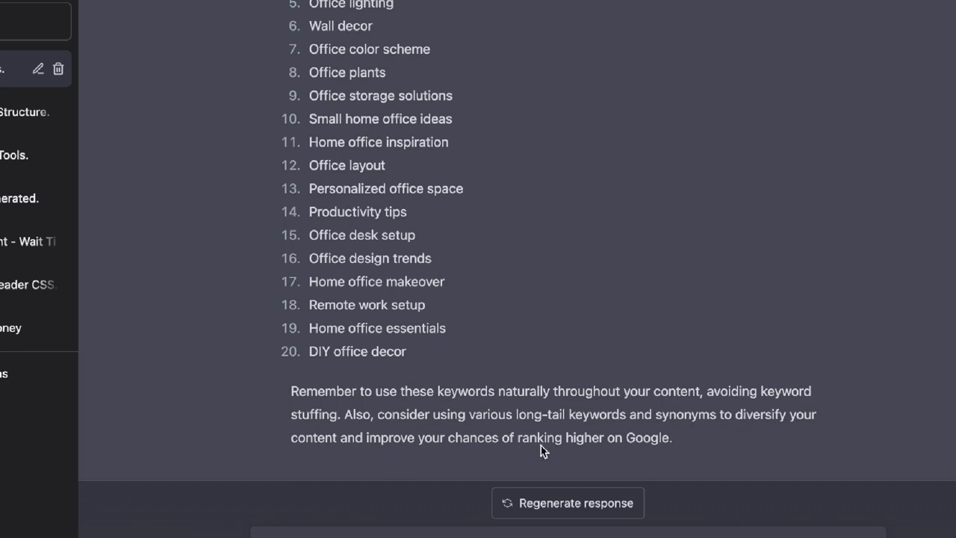
mouse_move(485, 416)
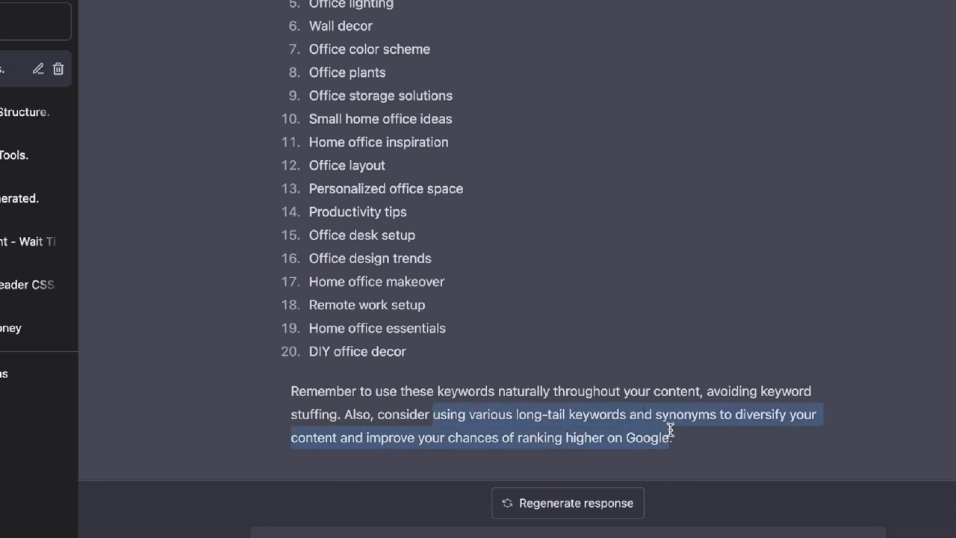
mouse_move(720, 446)
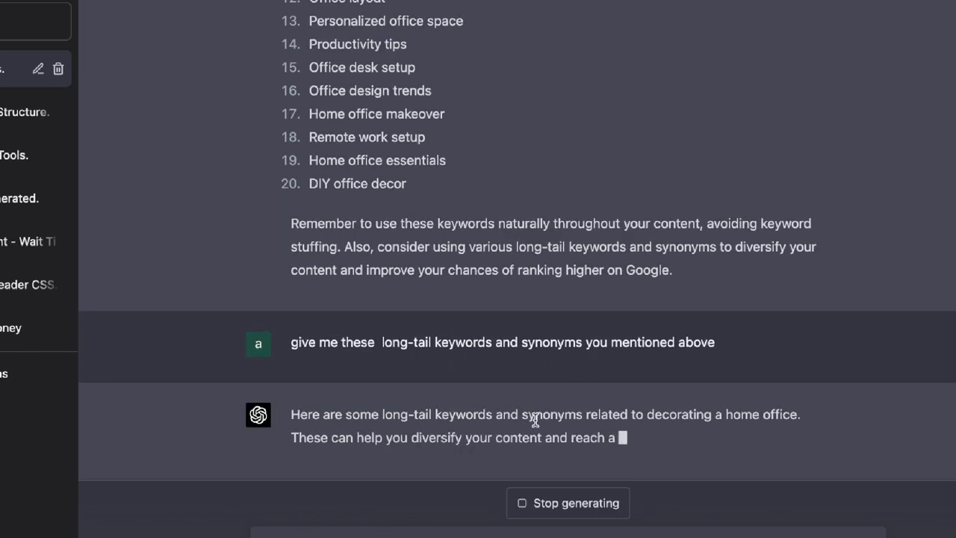
Review the ten long-tail keywords and synonyms returned for decorating a home office.
scroll("down", 3)
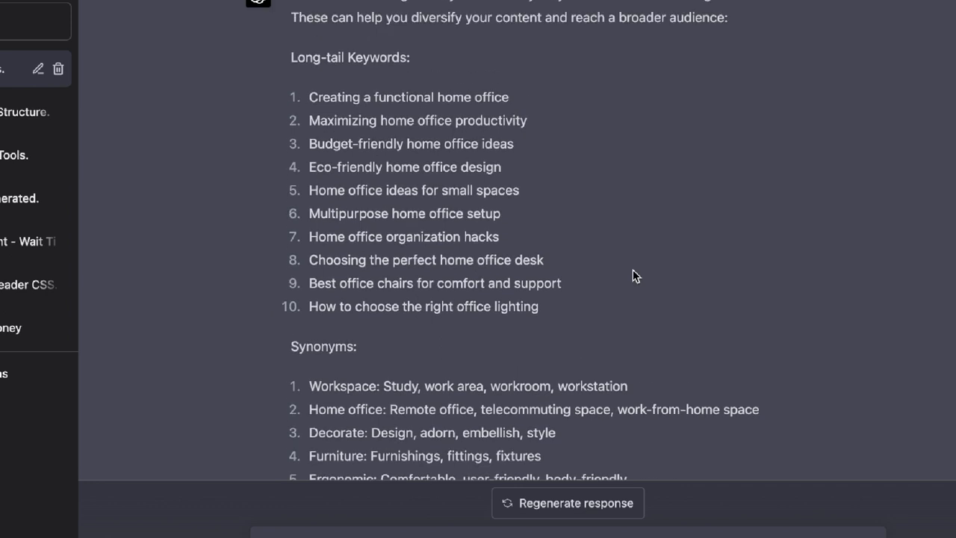
scroll("down", 3)
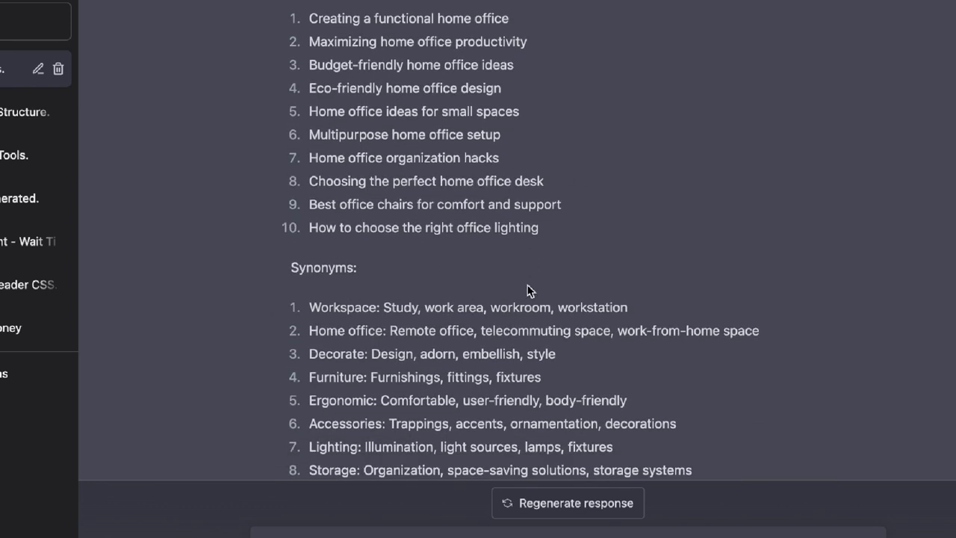
scroll("down", 3)
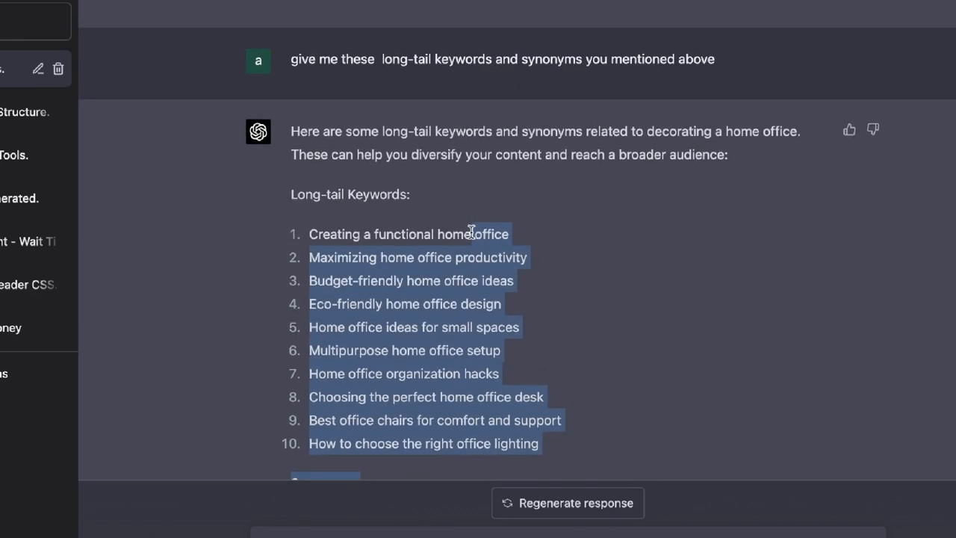
scroll("down", 3)
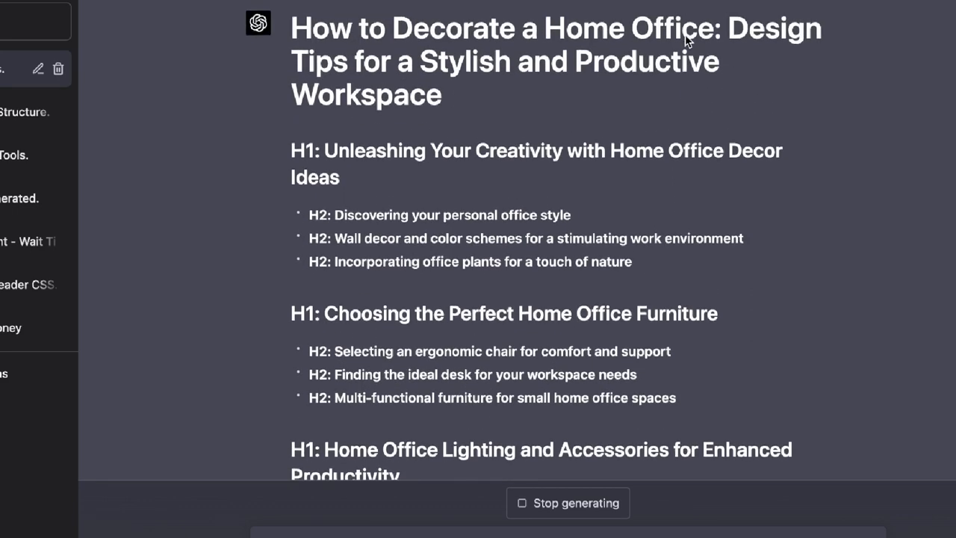
Read through the outline's five H1 sections with H2 subheadings and the closing keyword reminder.
scroll("down", 3)
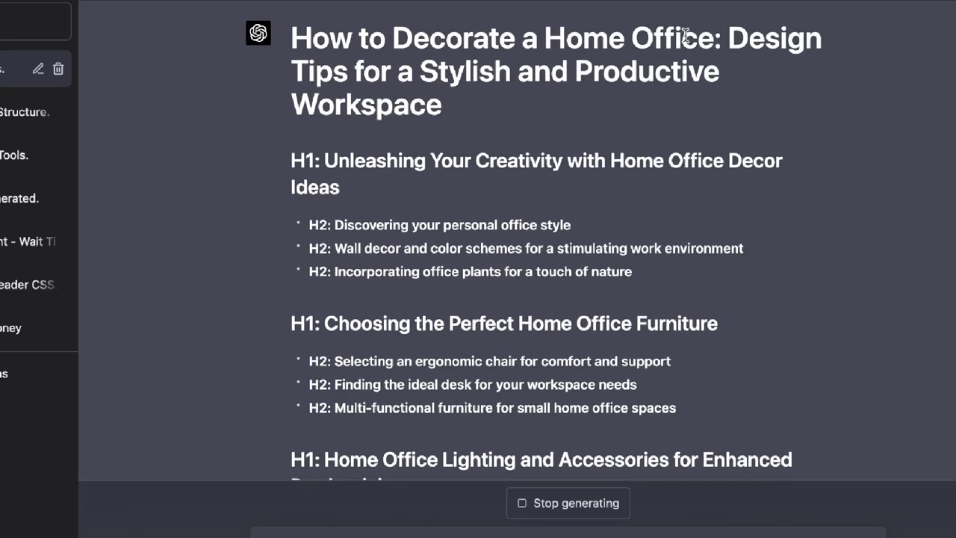
scroll("down", 3)
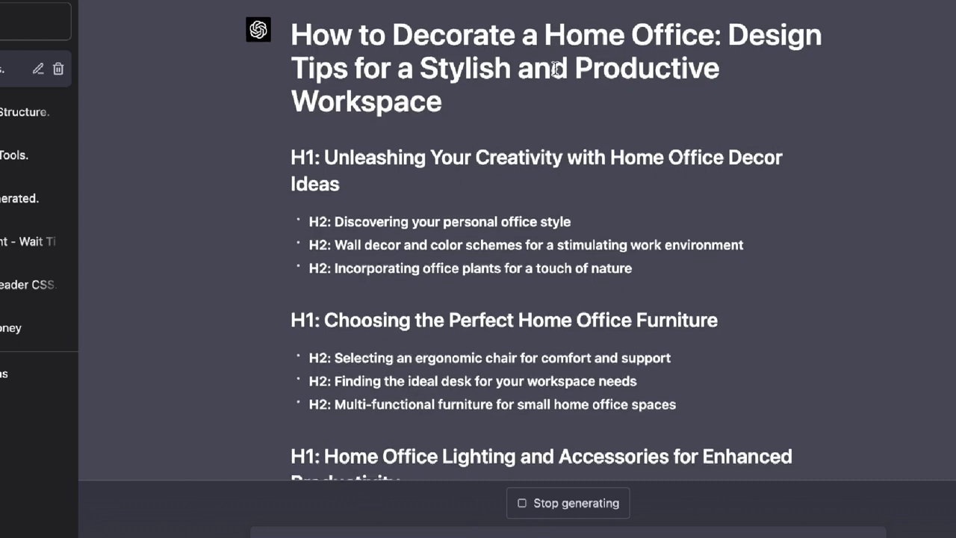
scroll("down", 3)
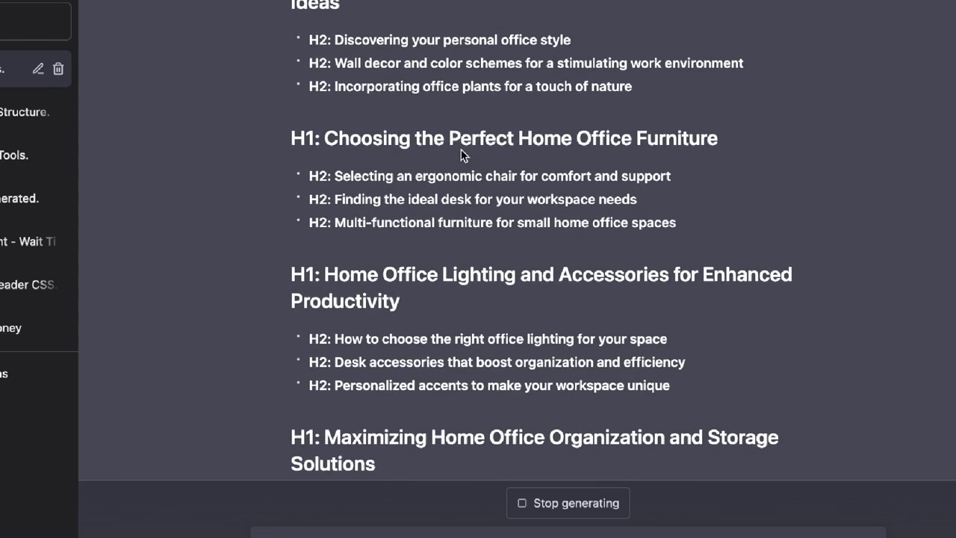
scroll("down", 3)
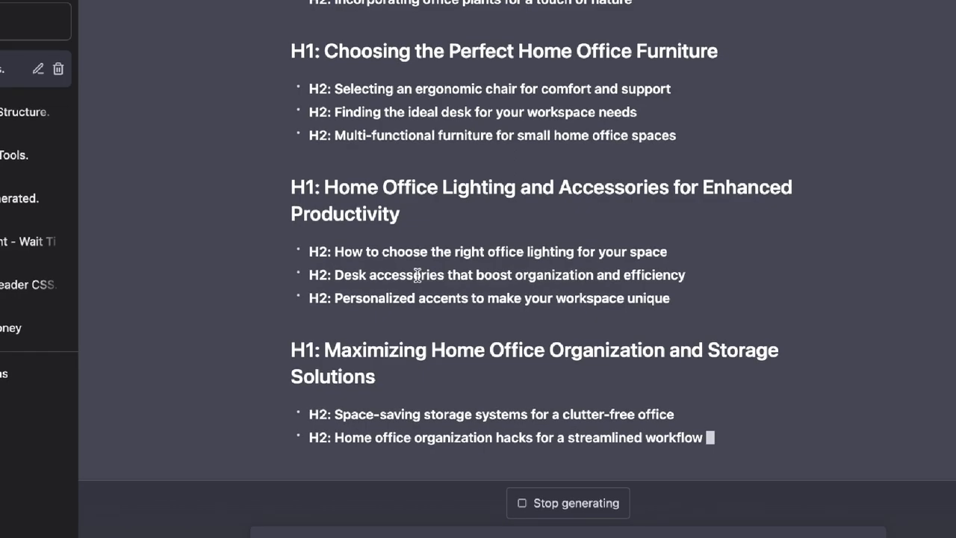
scroll("down", 3)
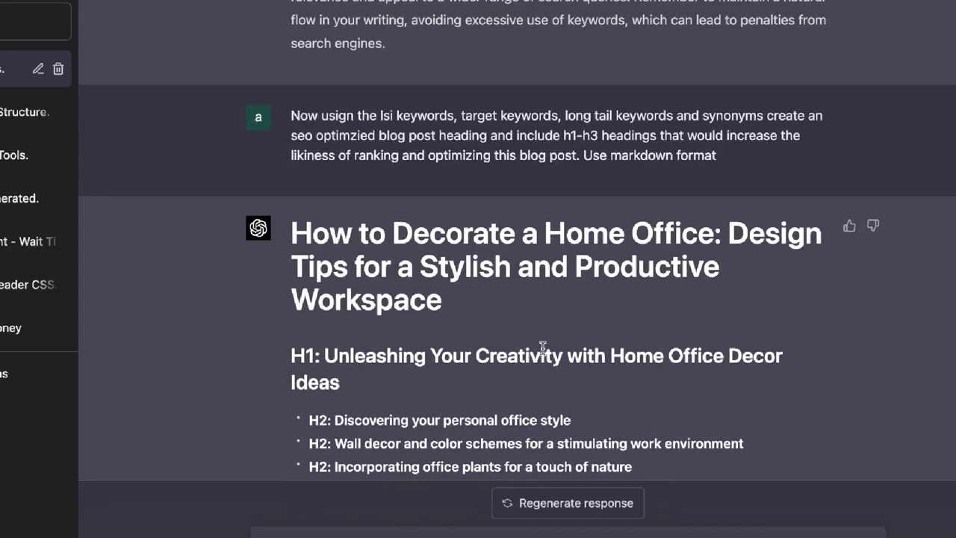
scroll("down", 3)
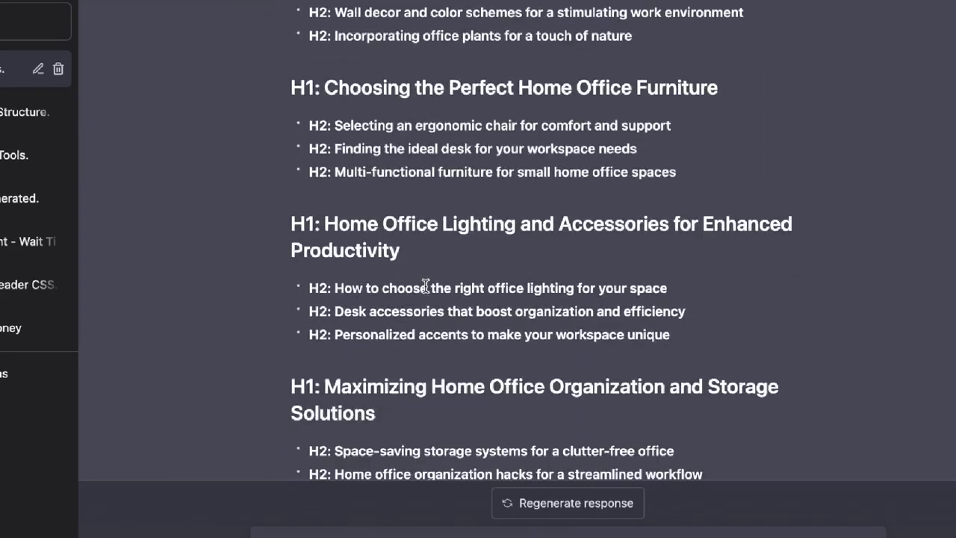
scroll("down", 3)
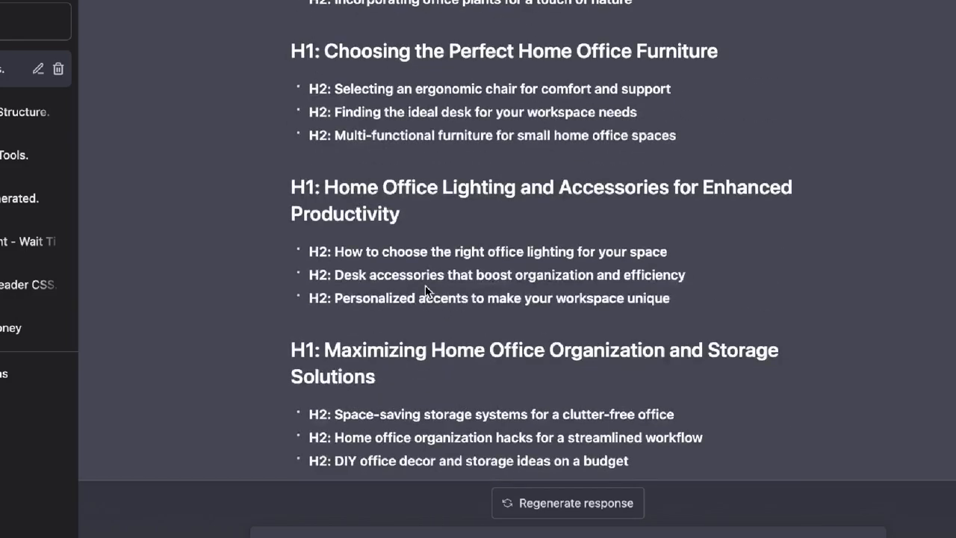
scroll("up", 3)
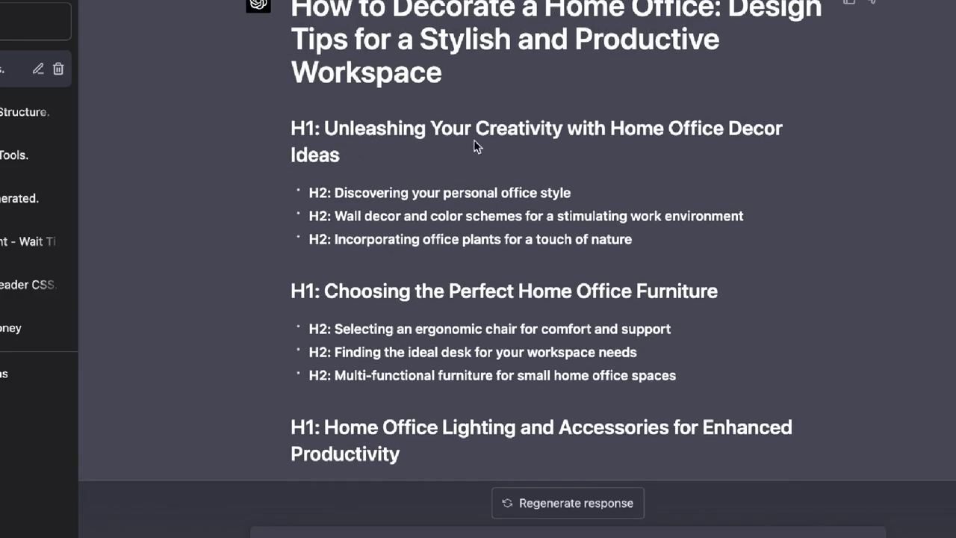
scroll("down", 3)
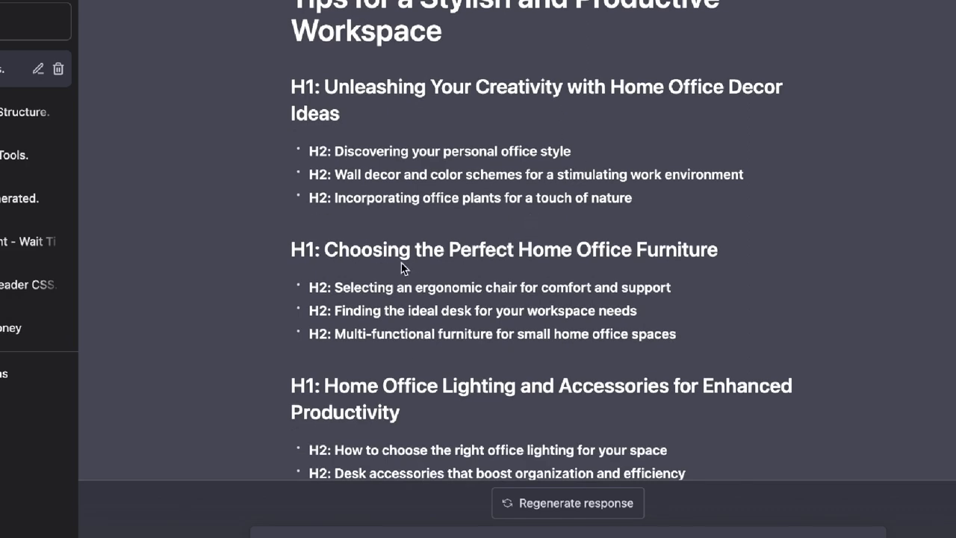
scroll("down", 3)
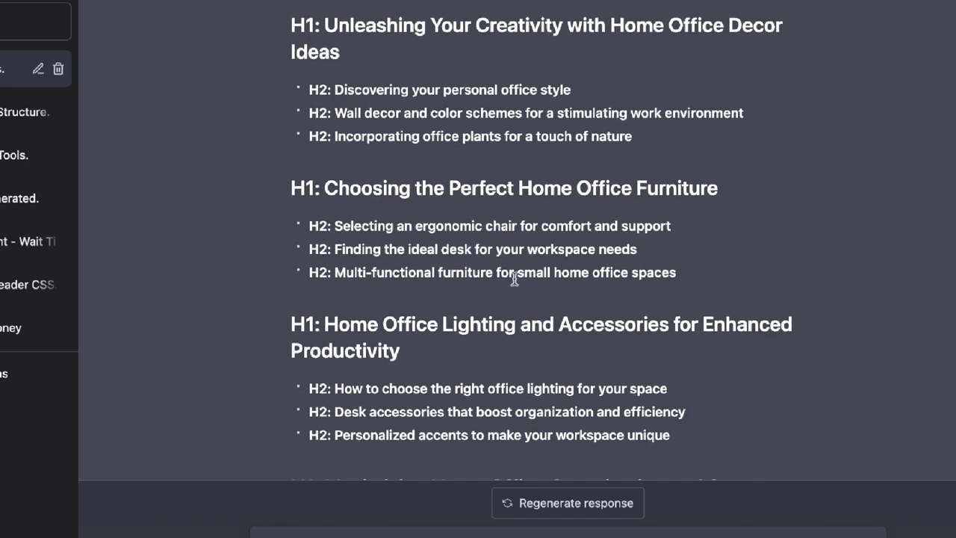
scroll("down", 3)
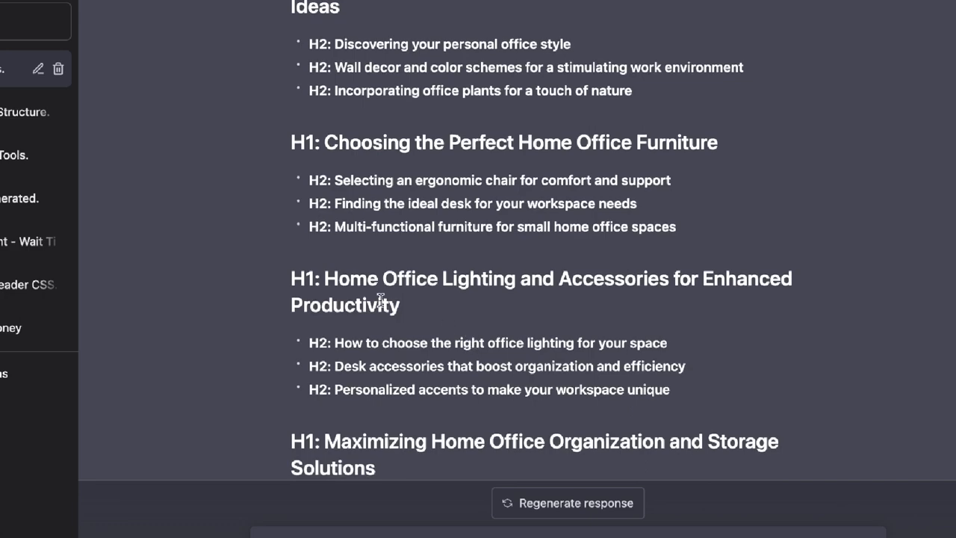
scroll("down", 3)
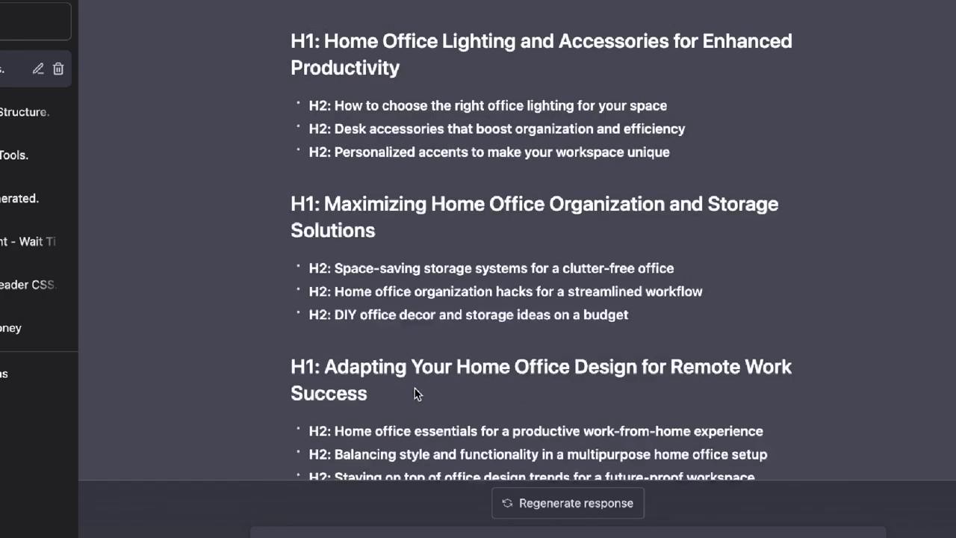
scroll("down", 3)
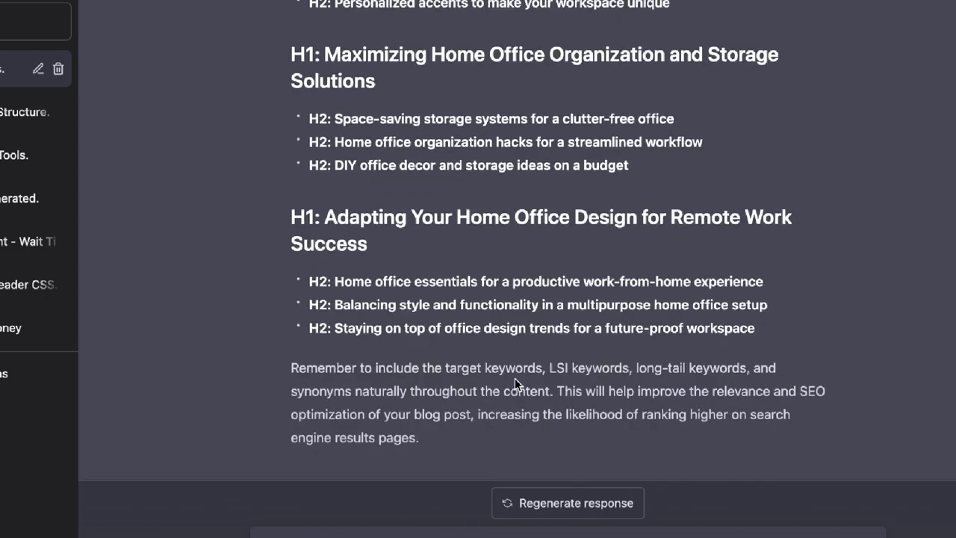
scroll("down", 3)
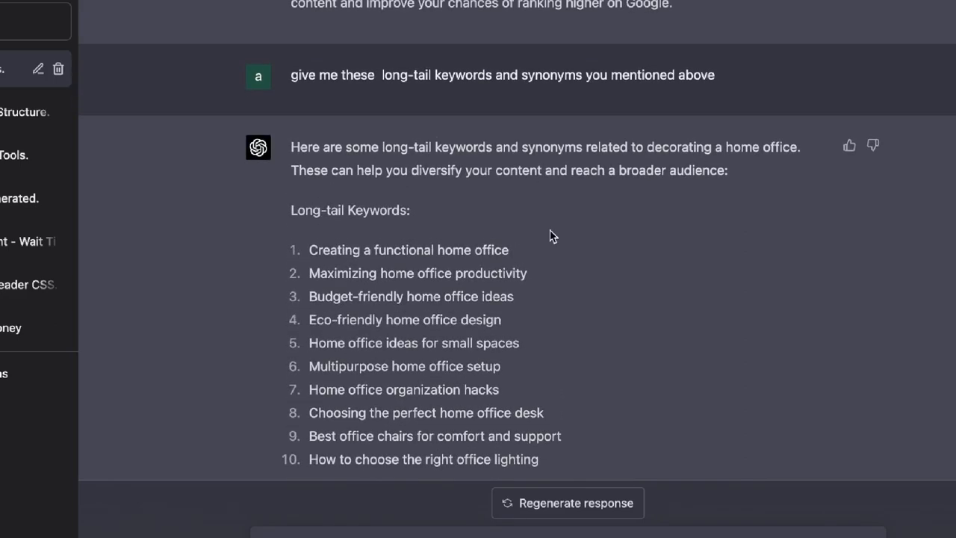
scroll("down", 3)
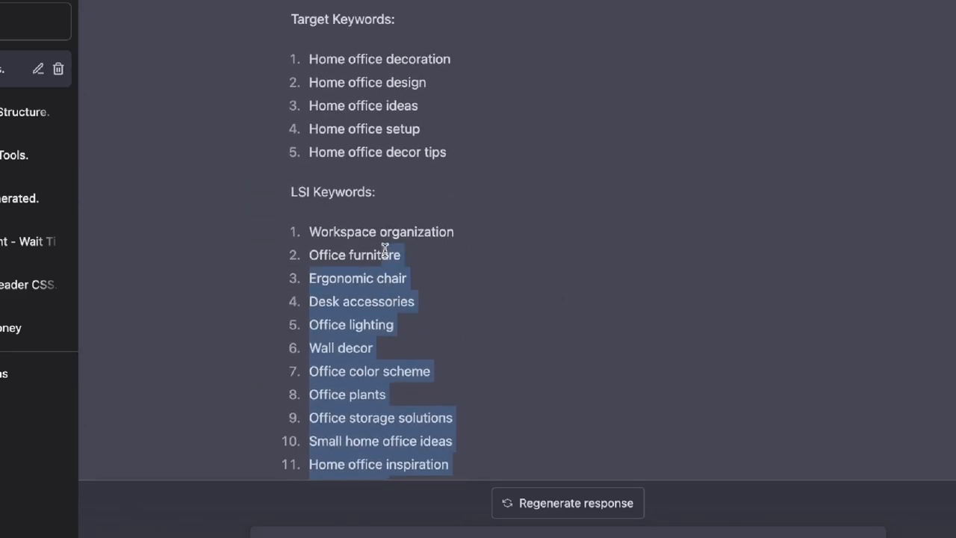
Watch GPT-4 start the full post 'How to Decorate a Home Office: Design Tips for a Stylish and Productive Workspace'.
scroll("down", 3)
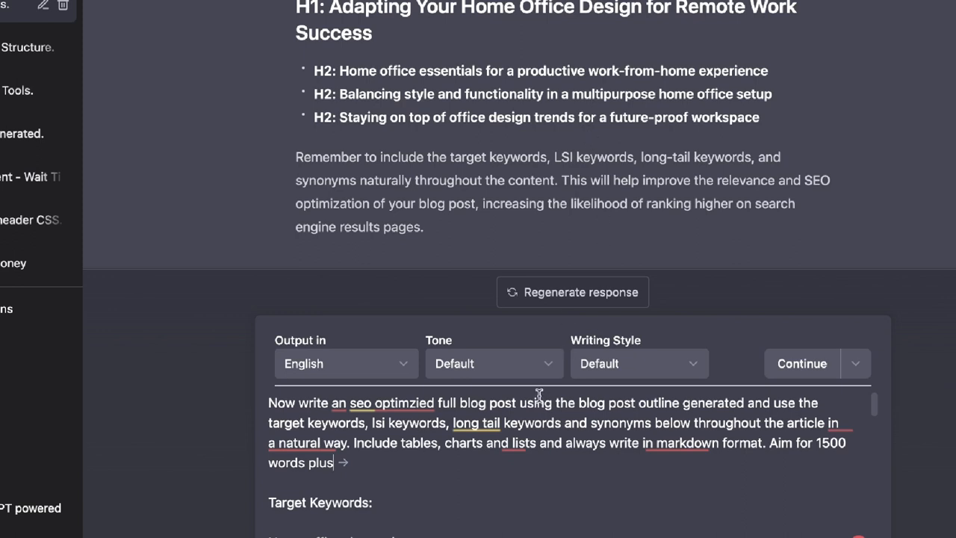
mouse_move(480, 454)
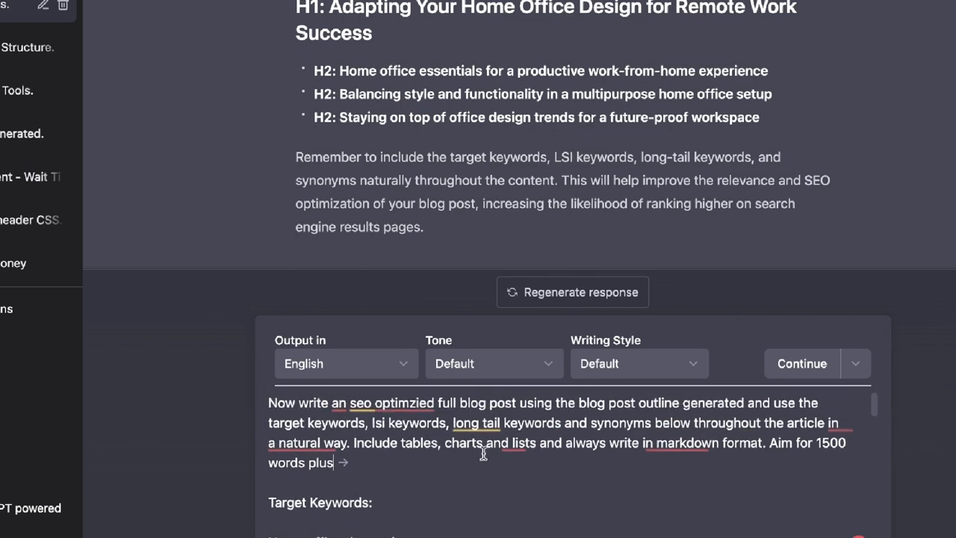
scroll("down", 3)
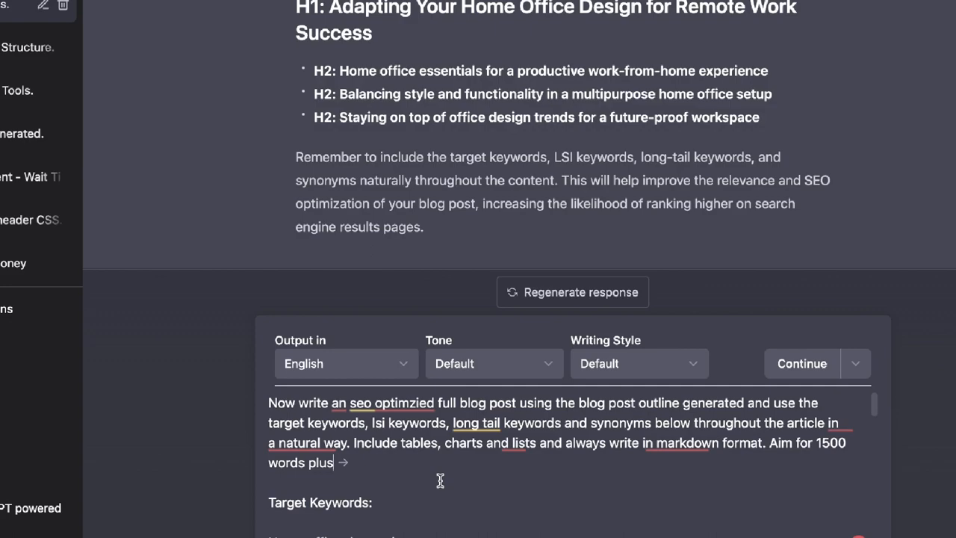
scroll("down", 3)
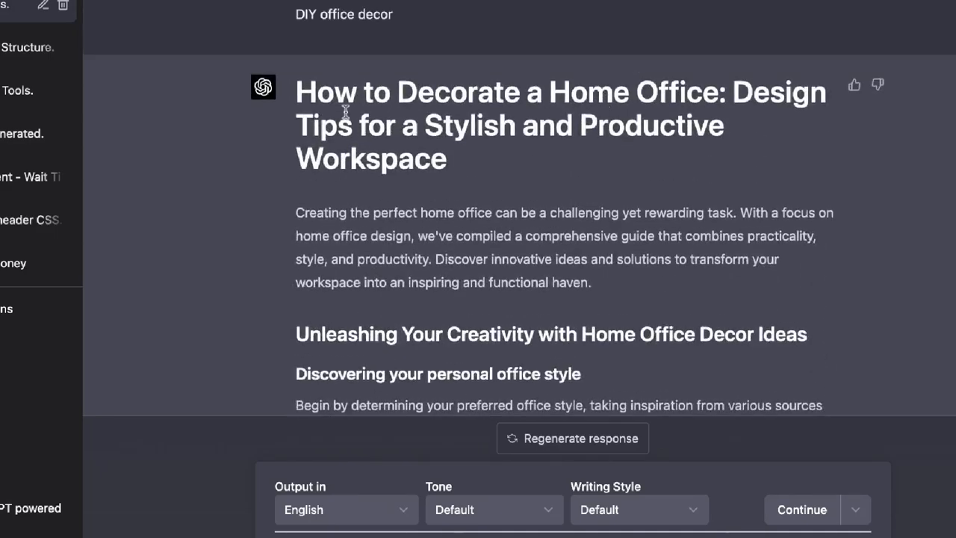
Confirm the article runs about 874 words and dismiss the Word Counter Plus result.
scroll("down", 3)
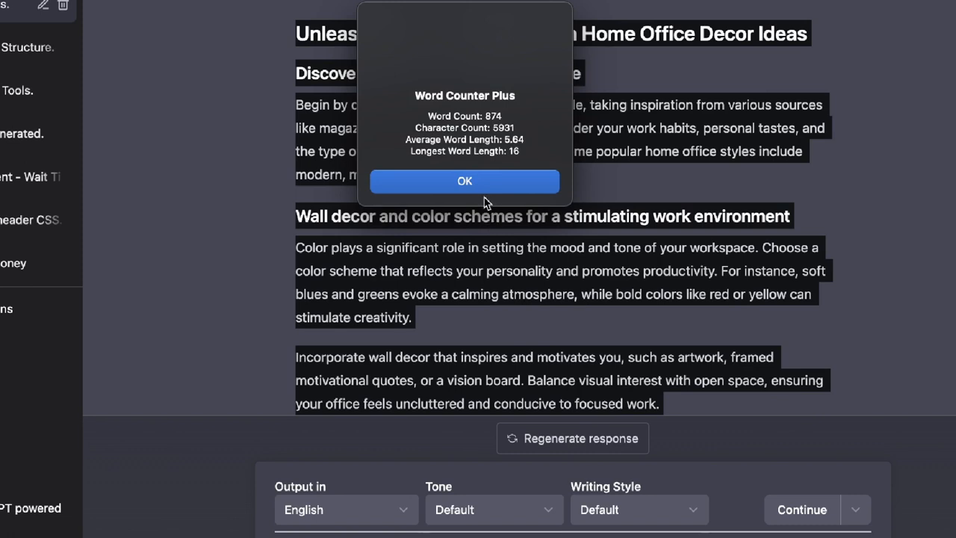
left_click(464, 181)
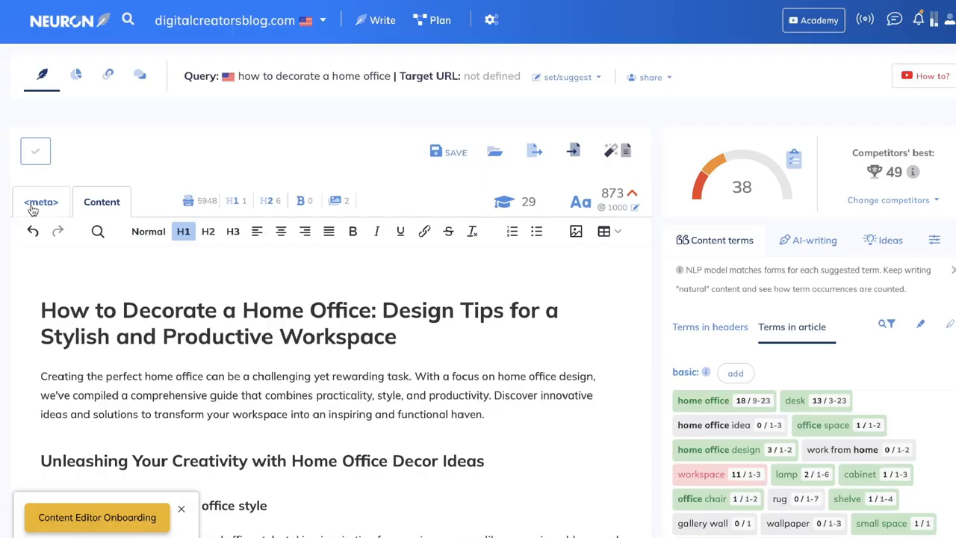
Fill the meta title and description, raising the score to 50, and return to the Content view.
left_click(40, 202)
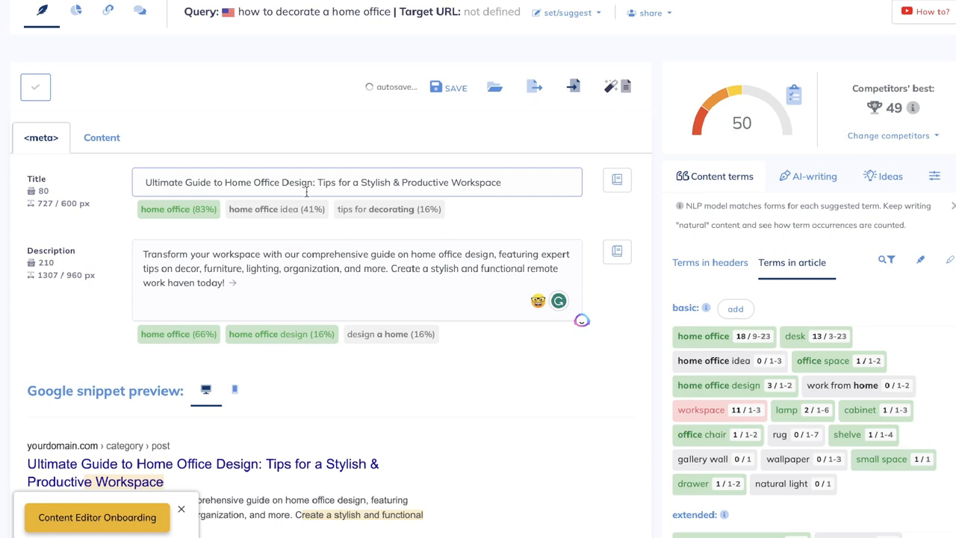
left_click(102, 137)
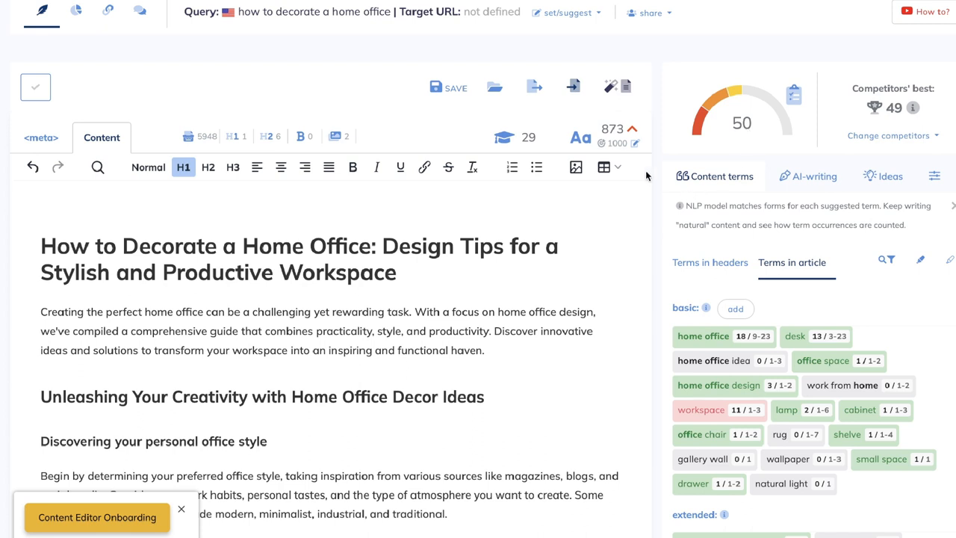
mouse_move(337, 136)
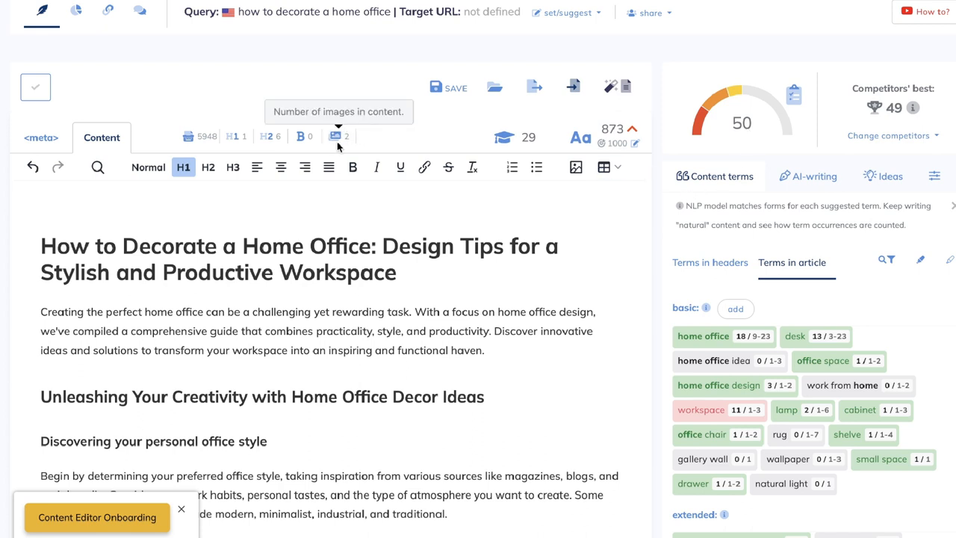
mouse_move(756, 114)
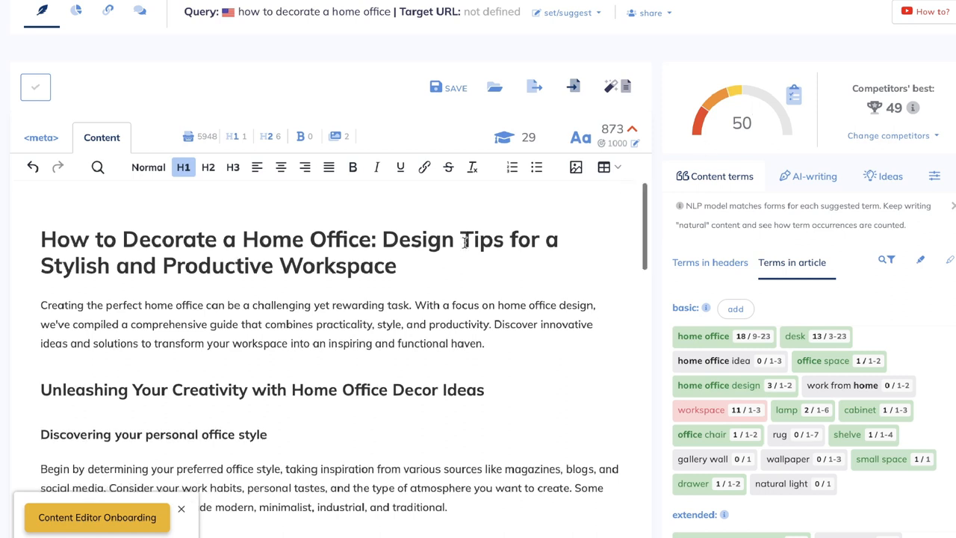
scroll("down", 3)
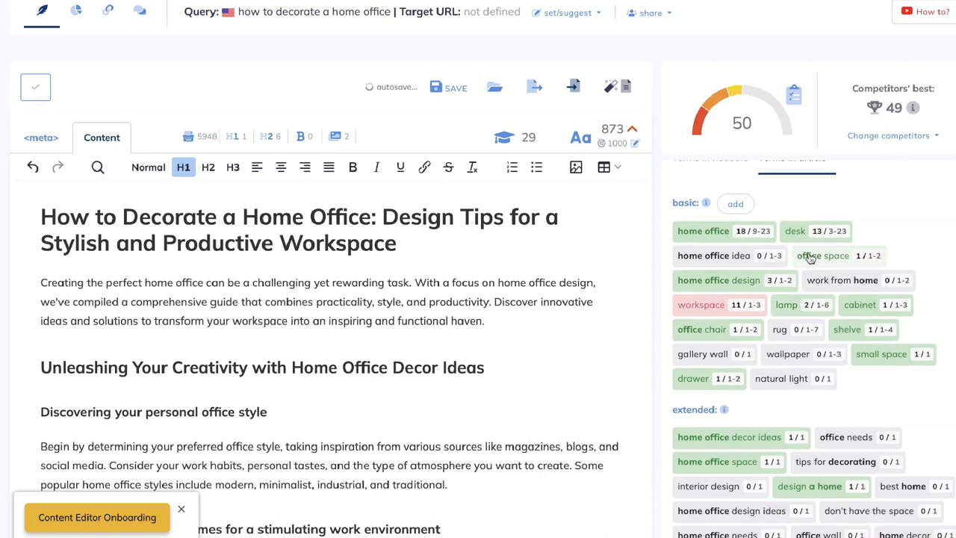
scroll("down", 3)
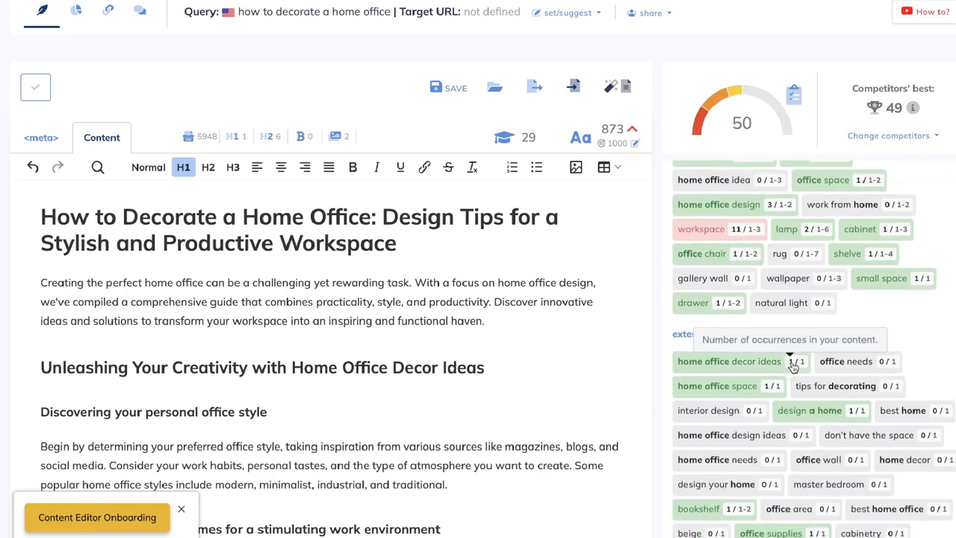
scroll("down", 3)
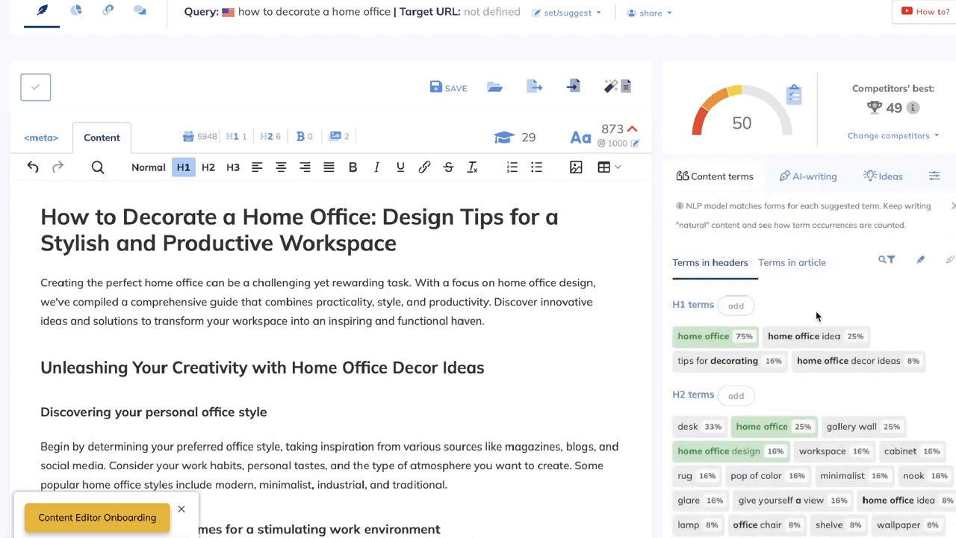
scroll("down", 3)
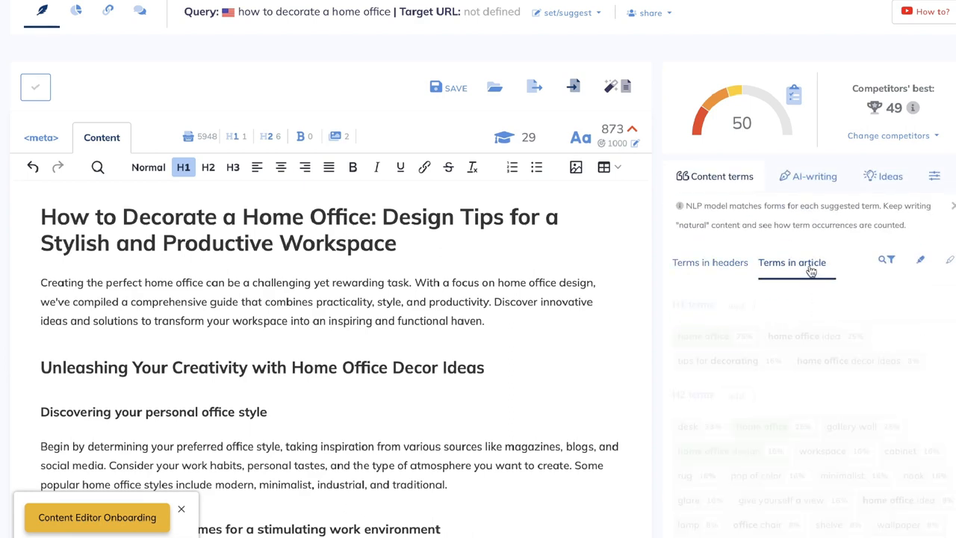
left_click(791, 262)
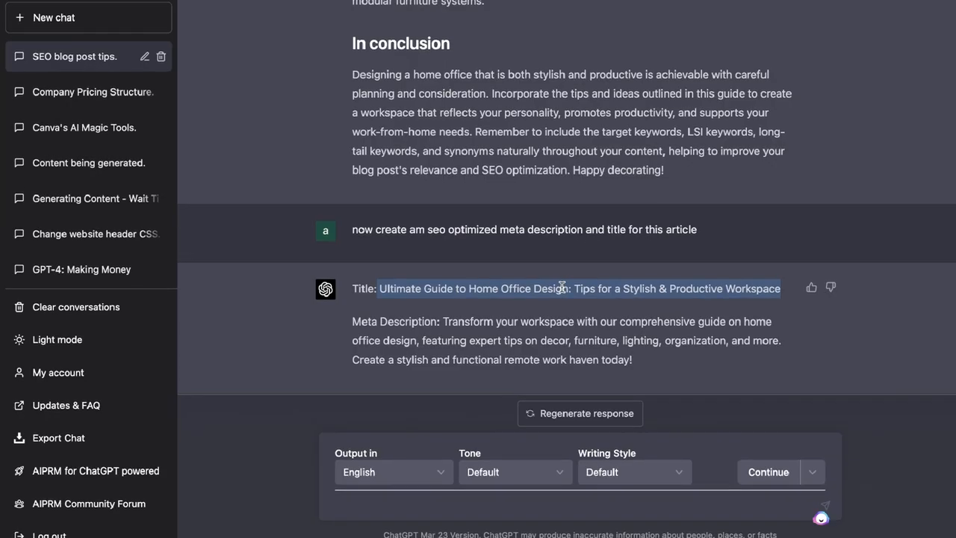
Ask GPT-4 to create an FAQ for the home office blog post.
left_click(412, 508)
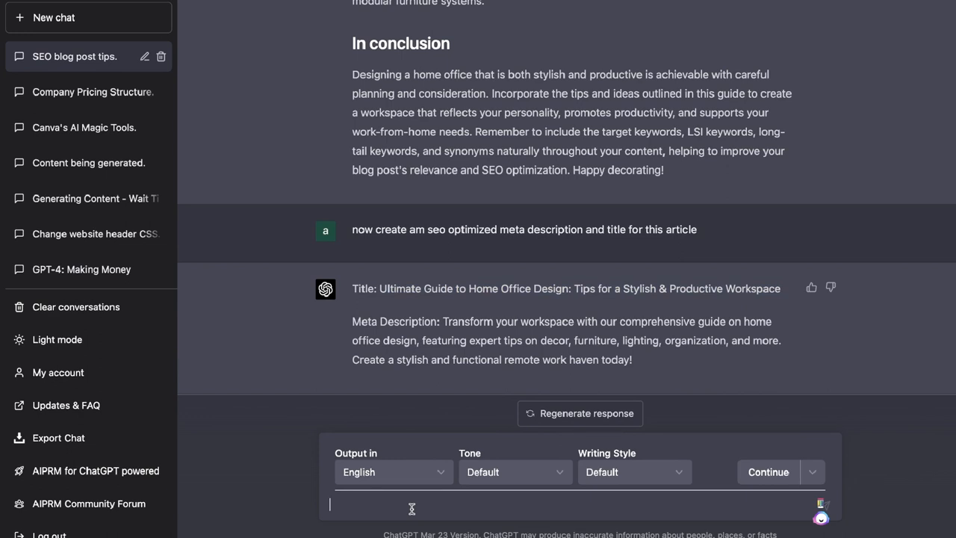
type("Create a")
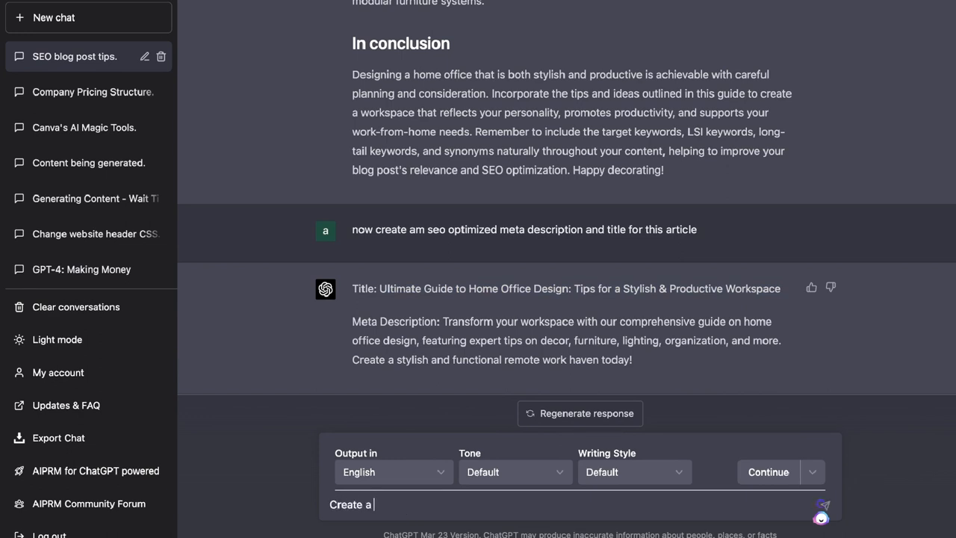
type("f")
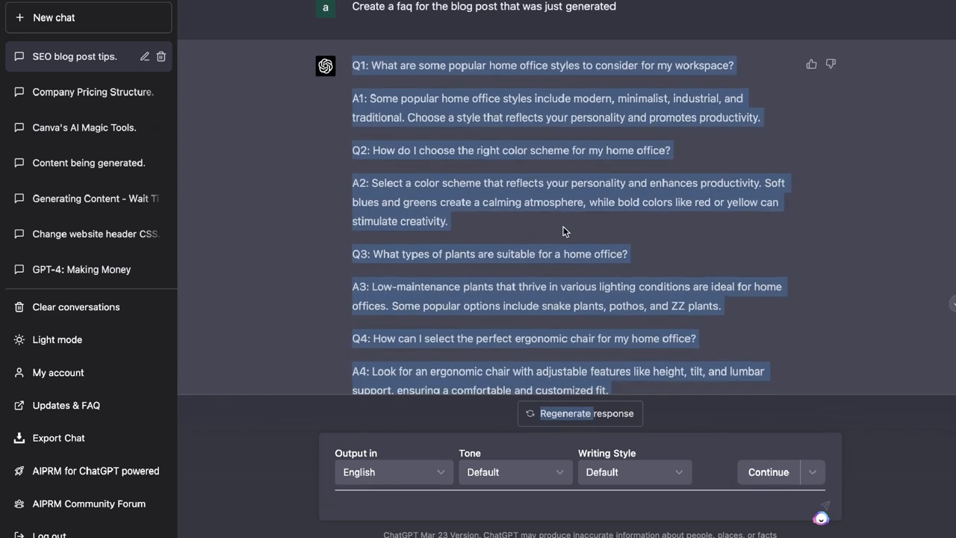
scroll("down", 3)
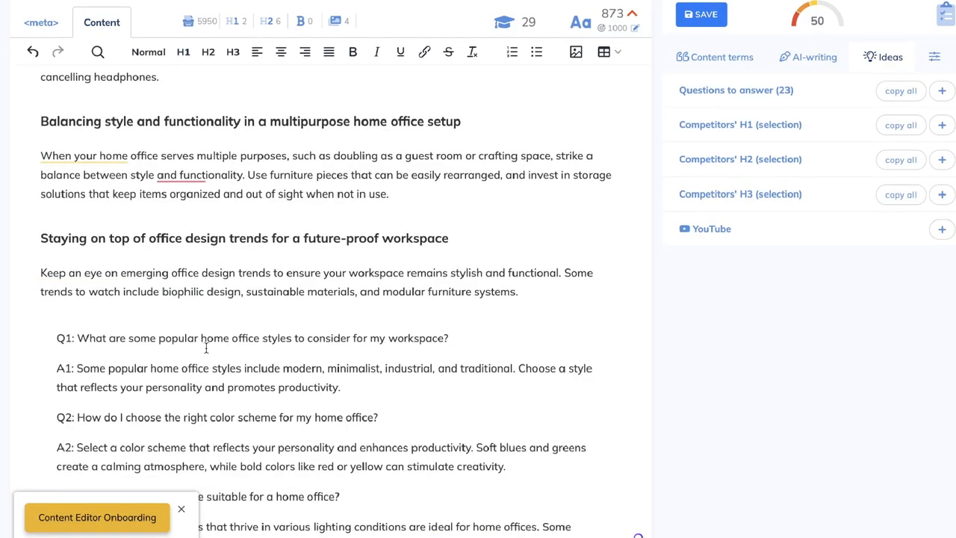
Format the pasted FAQ questions as H3 headings, bringing the article to 1202 words at score 50.
scroll("down", 3)
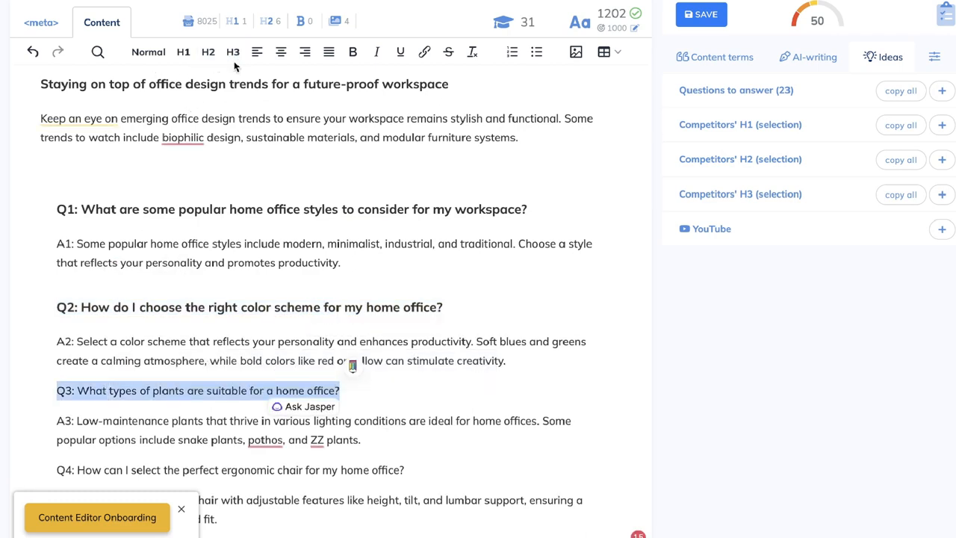
scroll("down", 3)
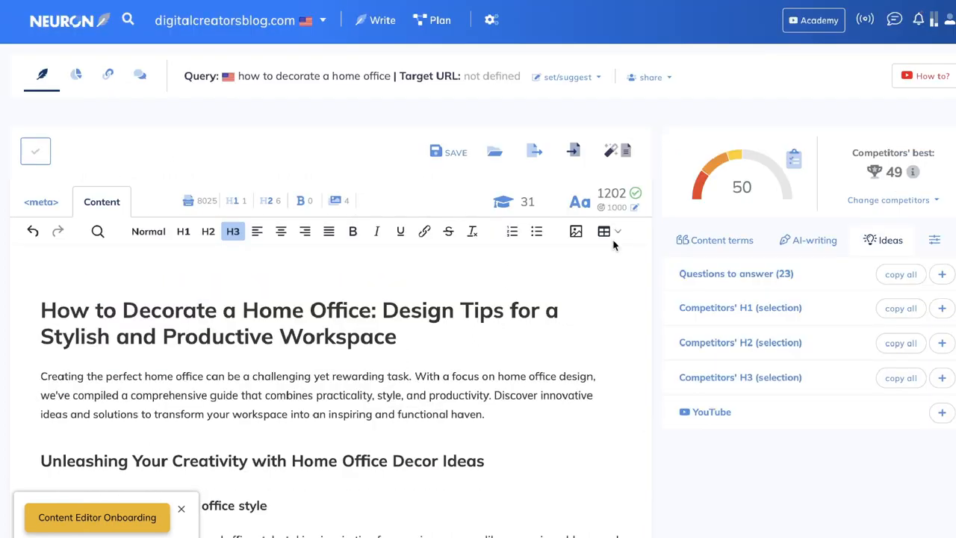
left_click(741, 187)
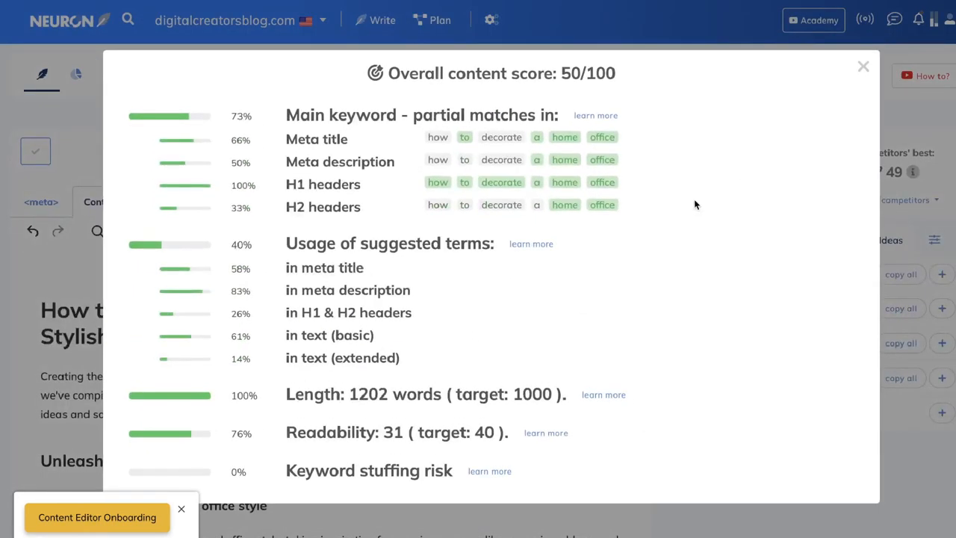
mouse_move(549, 137)
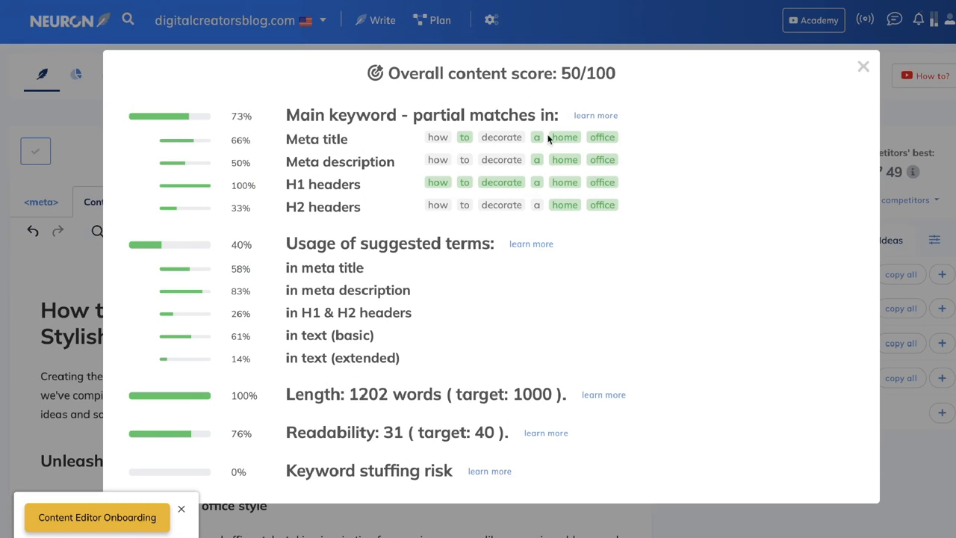
mouse_move(562, 120)
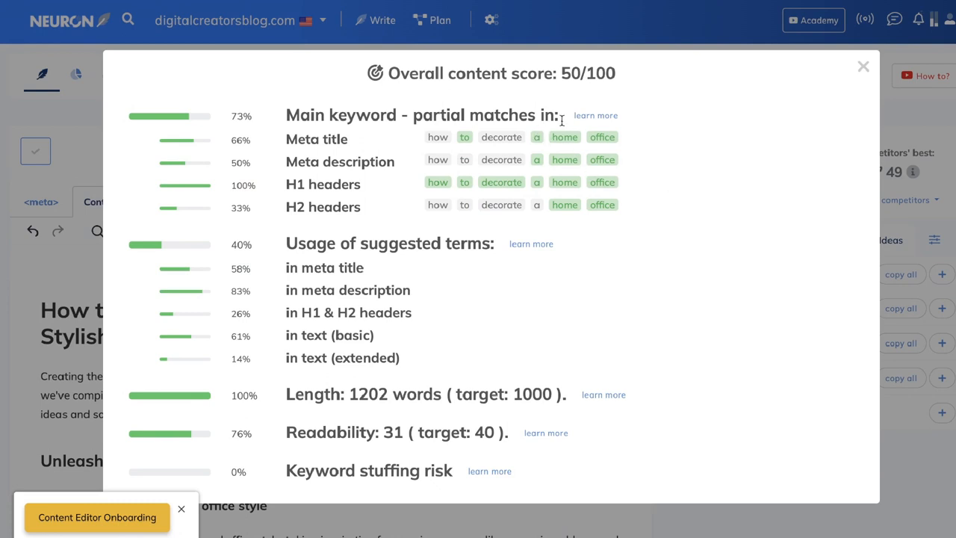
mouse_move(272, 126)
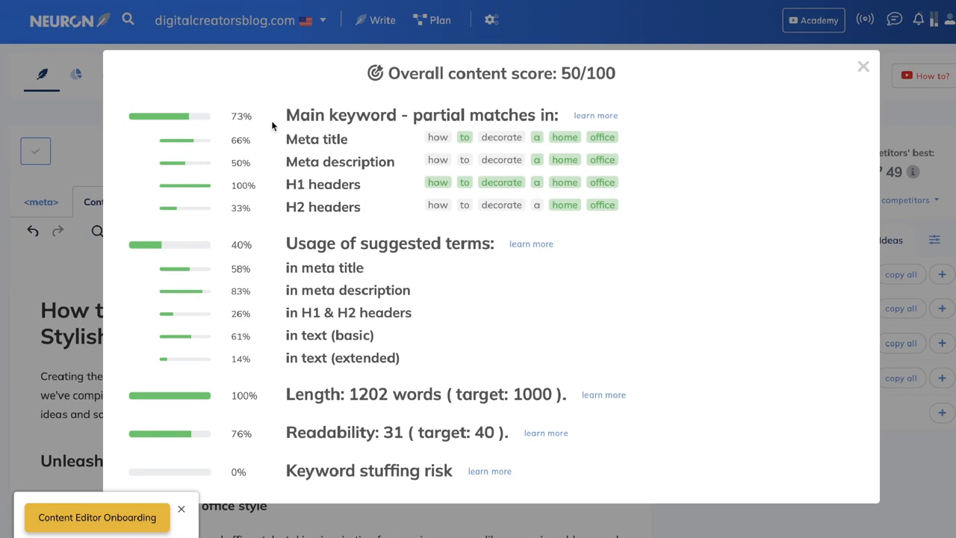
mouse_move(299, 260)
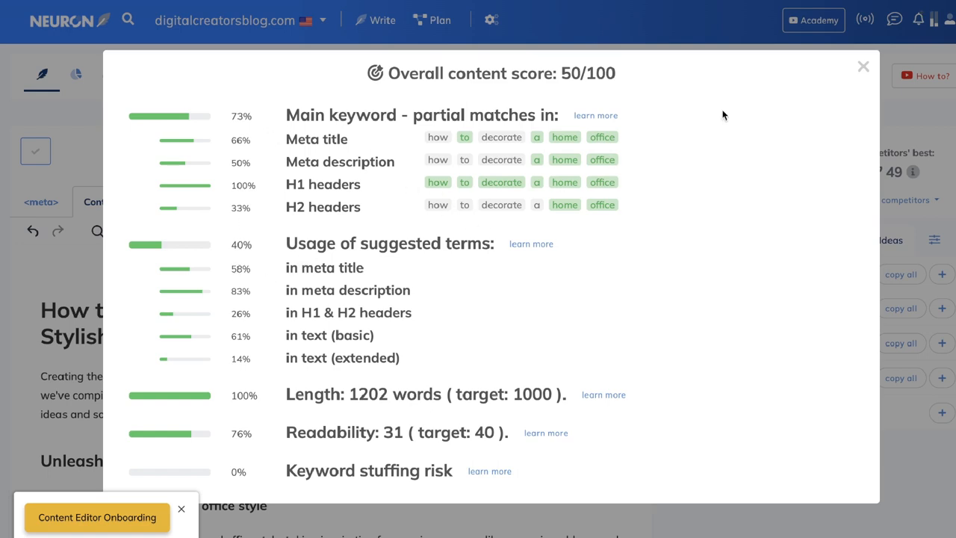
left_click(863, 65)
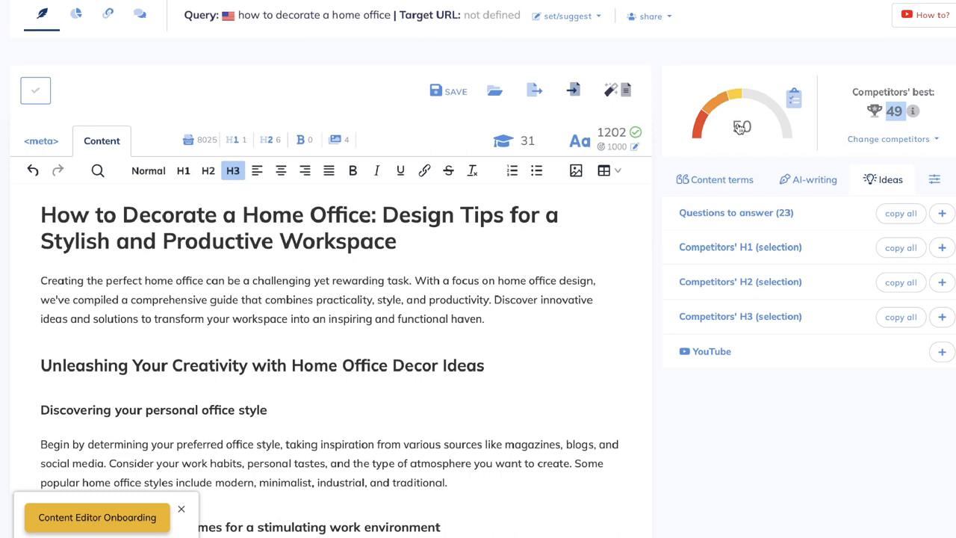
mouse_move(508, 170)
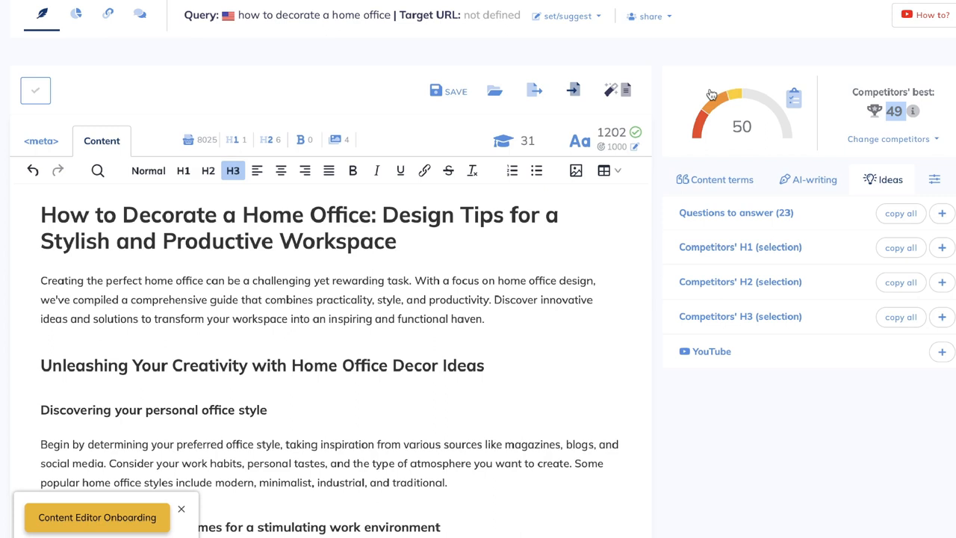
mouse_move(669, 118)
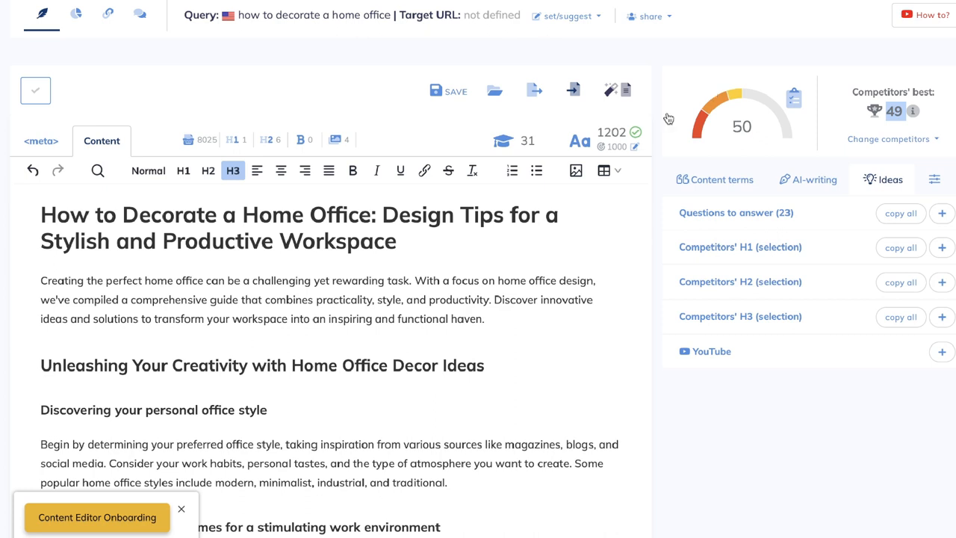